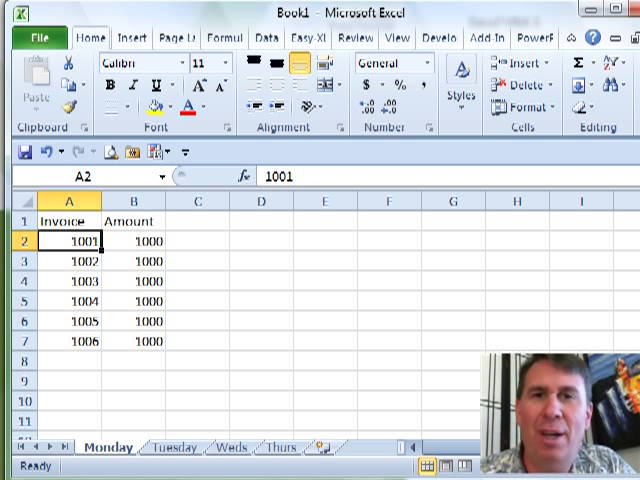
mouse_move(520, 232)
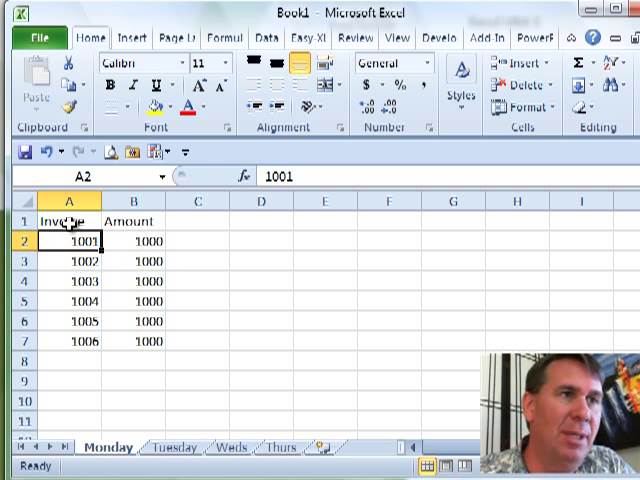
- Select the Invoice header cell and show the Developer ribbon with its macro tools
left_click(66, 220)
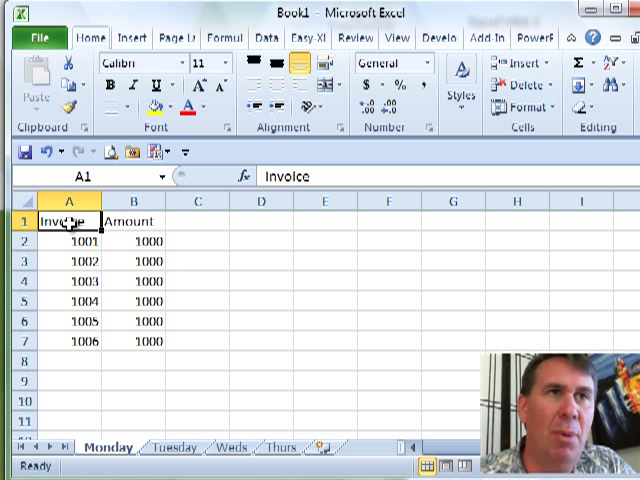
left_click(412, 38)
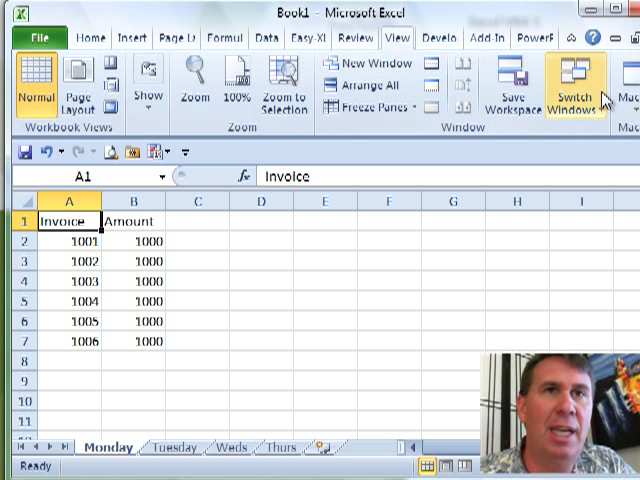
mouse_move(444, 64)
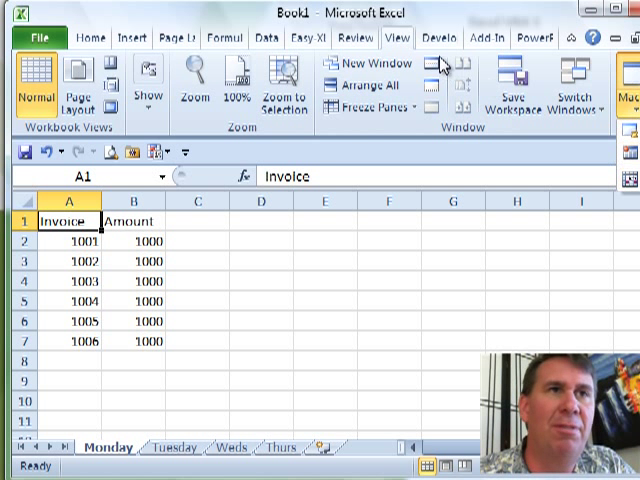
left_click(432, 36)
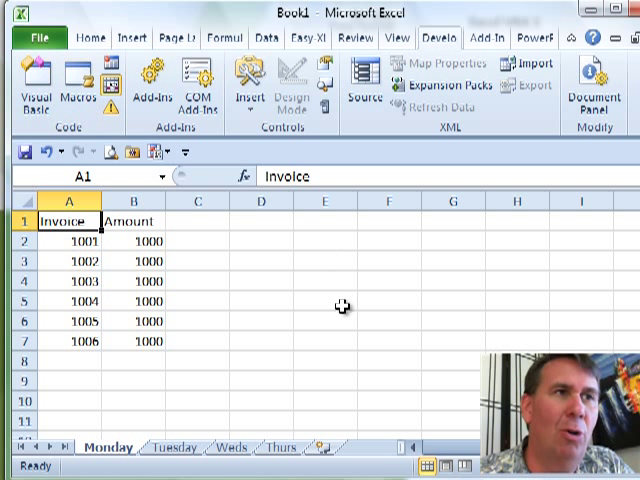
mouse_move(110, 78)
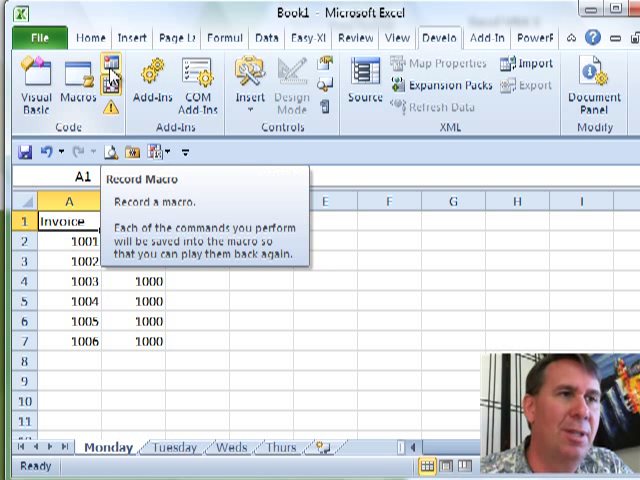
- Start recording a macro named AddTotals with shortcut Ctrl+Shift+T
left_click(110, 78)
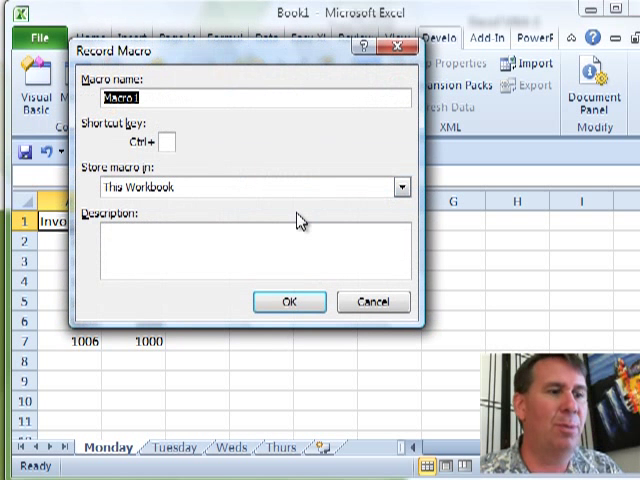
type("AddTotals1")
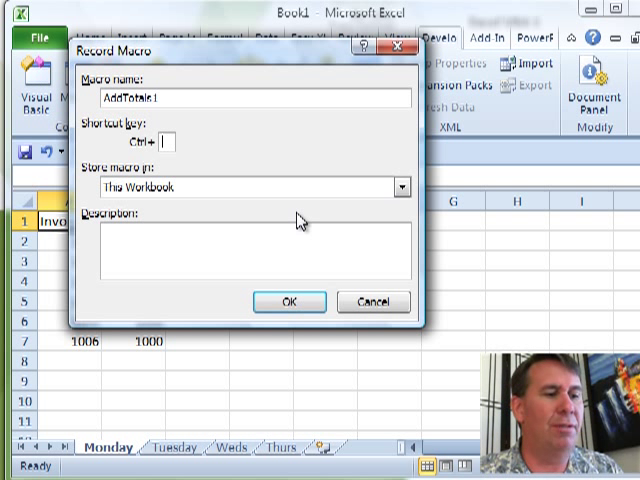
type("T")
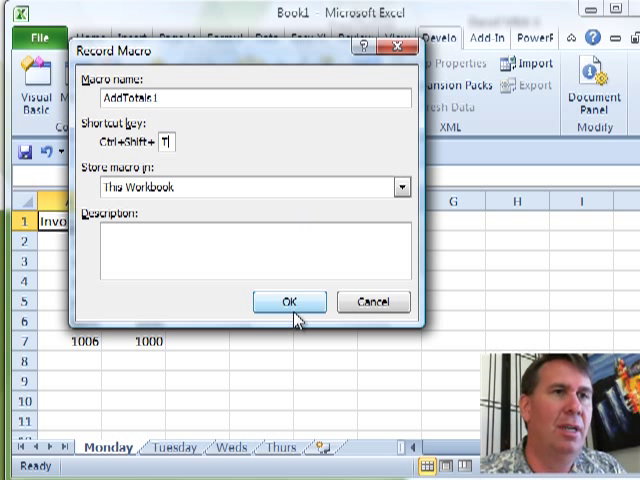
left_click(290, 300)
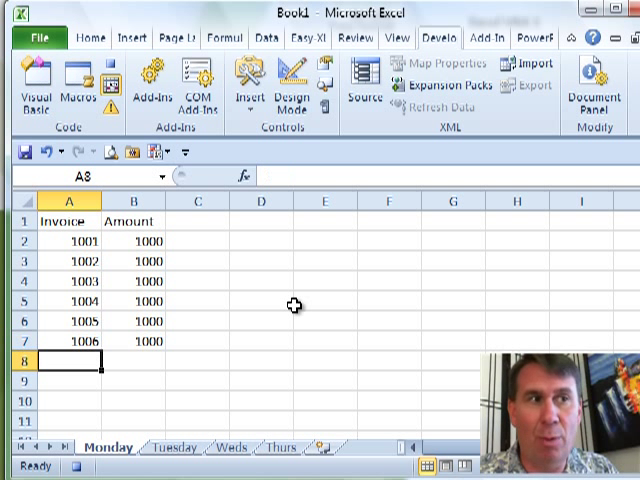
- Label A8 'Total' and begin an AutoSum of the Amount column beside it
type("Total")
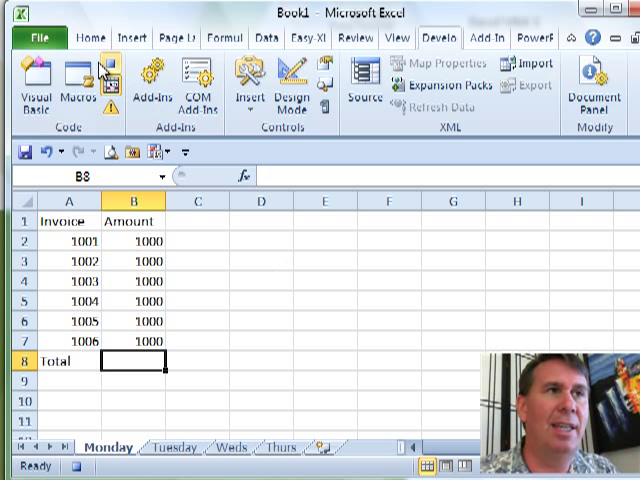
left_click(88, 36)
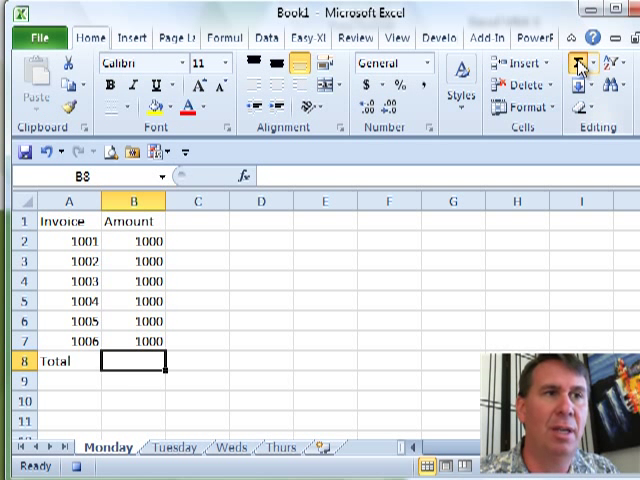
left_click(574, 64)
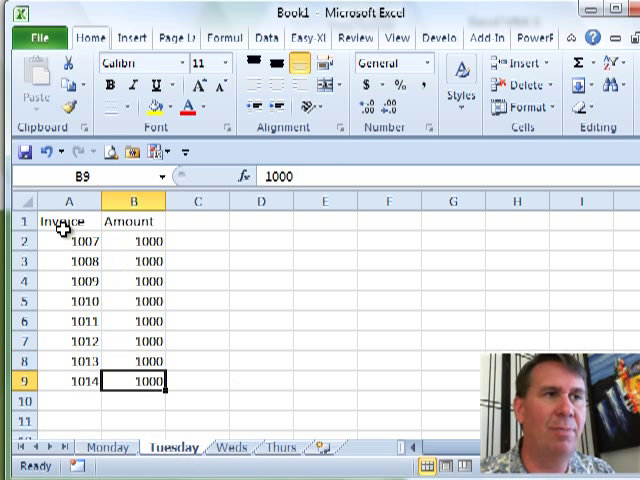
- Run the AddTotals macro from Tuesday's A1, adding a Total row that sums only B4:B9 to 6000
left_click(64, 220)
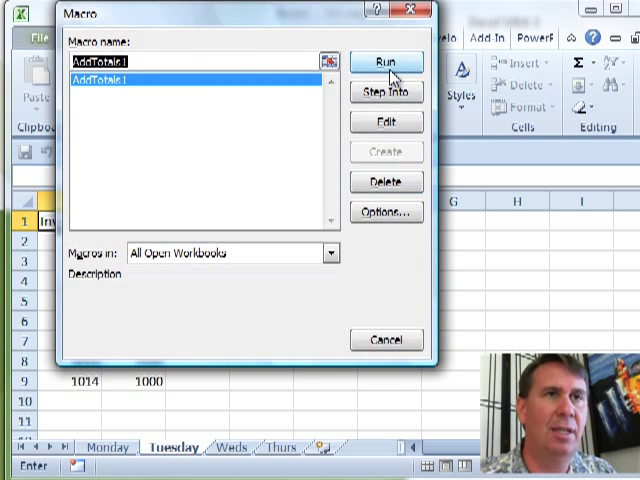
left_click(384, 62)
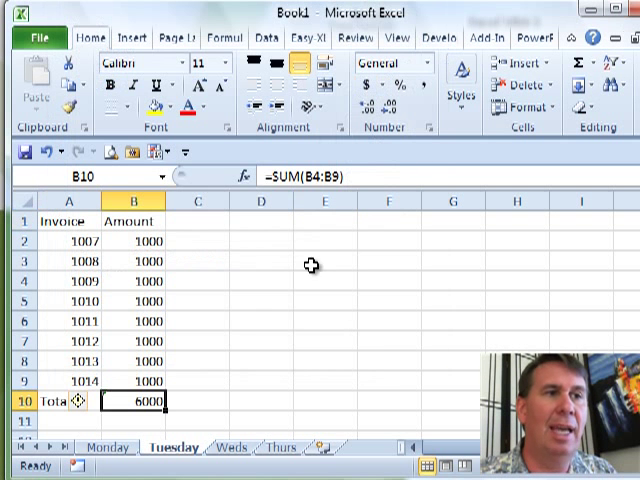
left_click(260, 360)
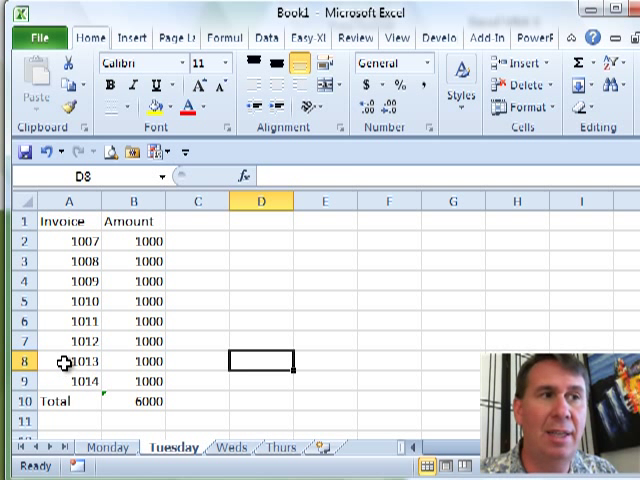
mouse_move(62, 348)
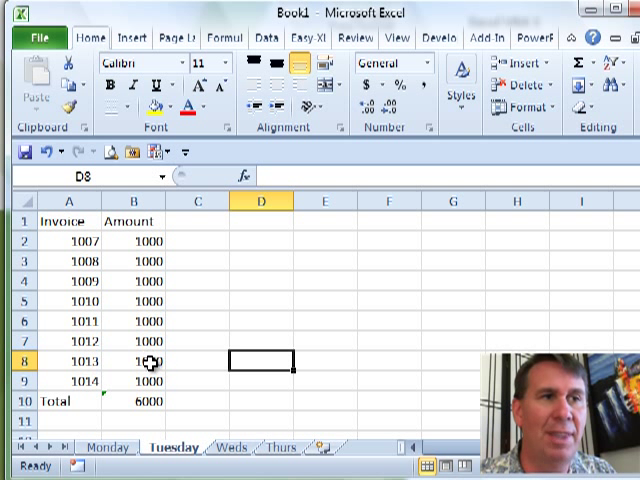
left_click(128, 400)
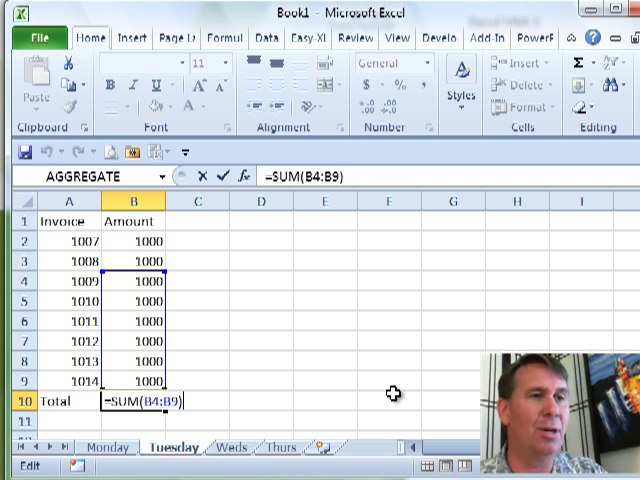
- Edit Monday's B8 total to =SUM(B$2:B7), anchoring the first row, still giving 8000
key("Return")
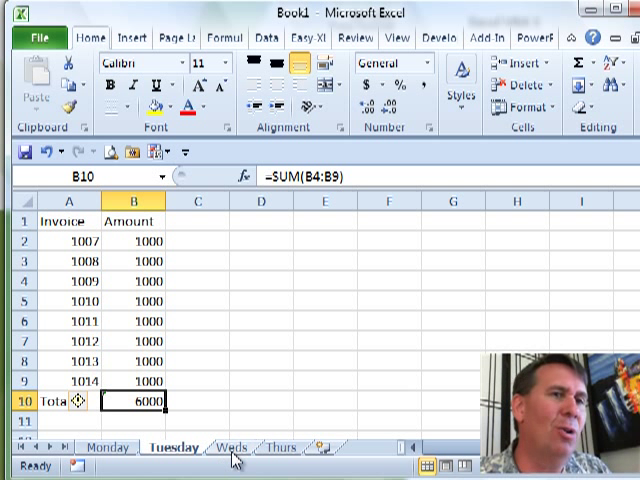
left_click(228, 446)
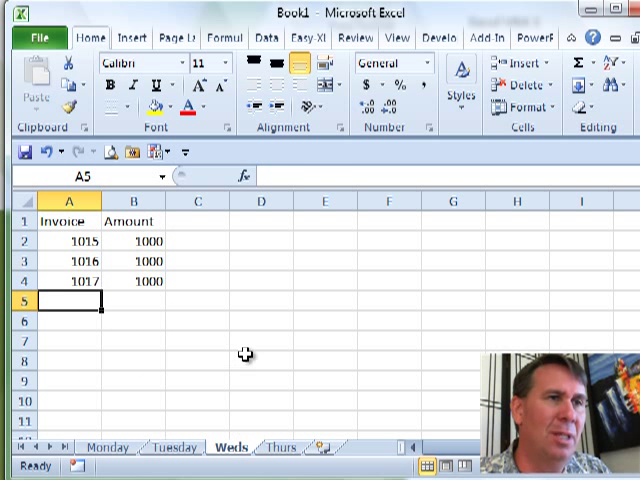
left_click(64, 220)
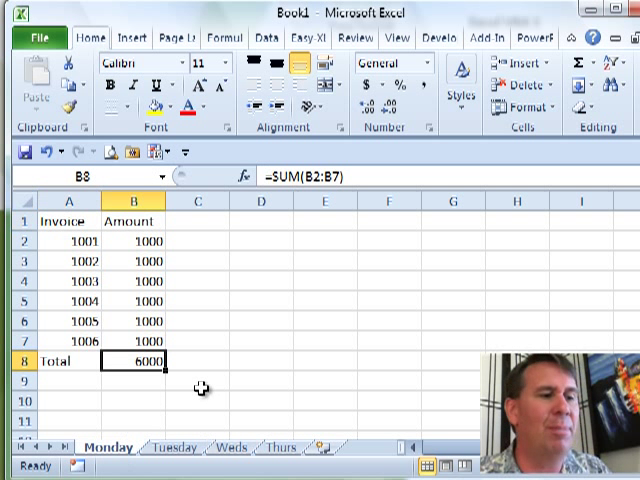
double_click(130, 360)
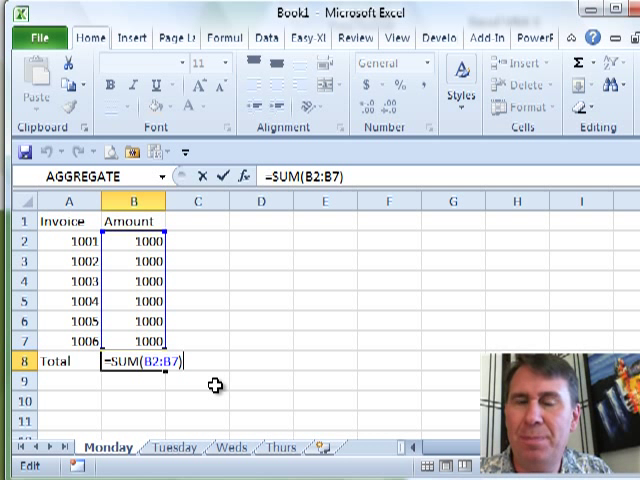
mouse_move(184, 376)
type("$")
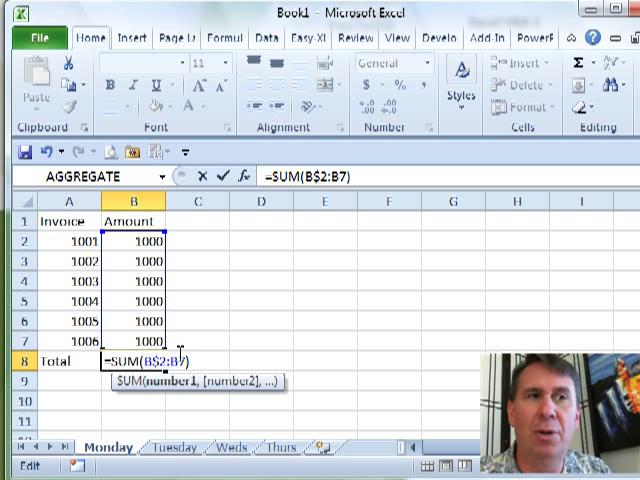
key("Return")
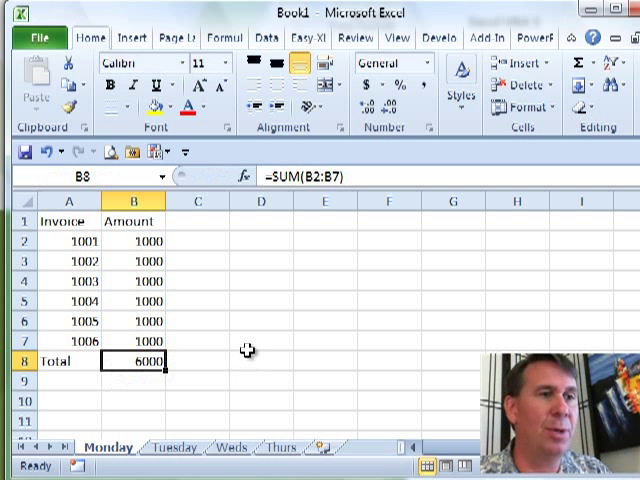
- On the Weds sheet, start recording a new macro AddTotalsTake2 with shortcut Ctrl+Shift+R
left_click(228, 448)
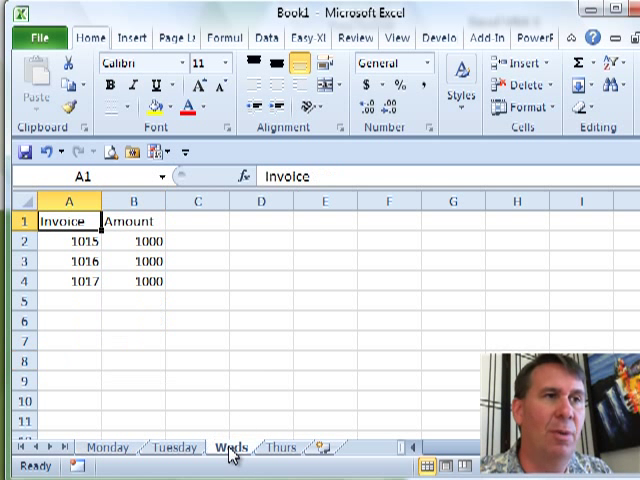
mouse_move(444, 38)
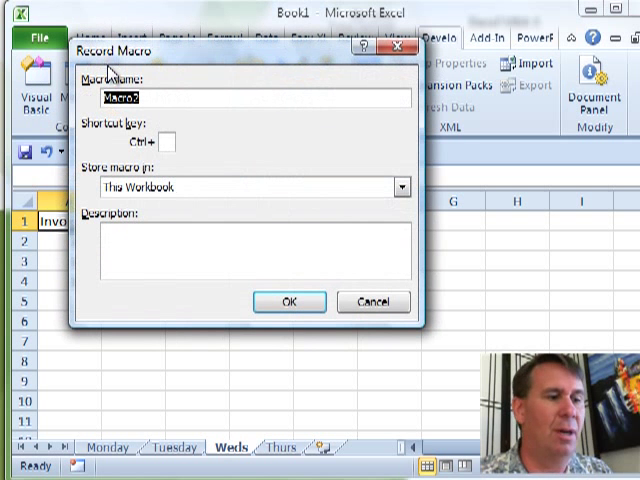
type("AddTotalsTake")
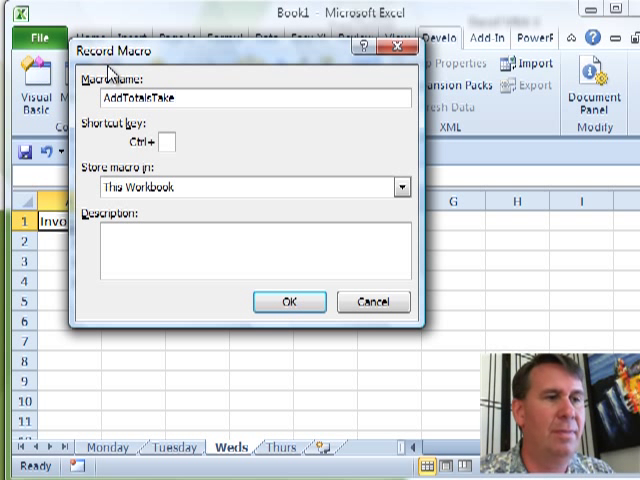
type("2")
type("R")
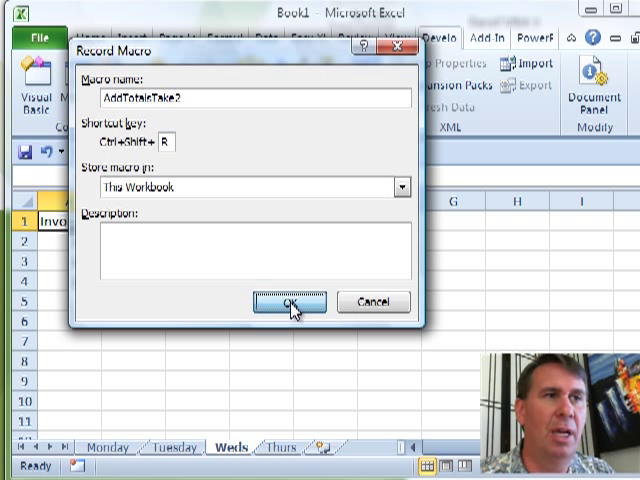
left_click(284, 300)
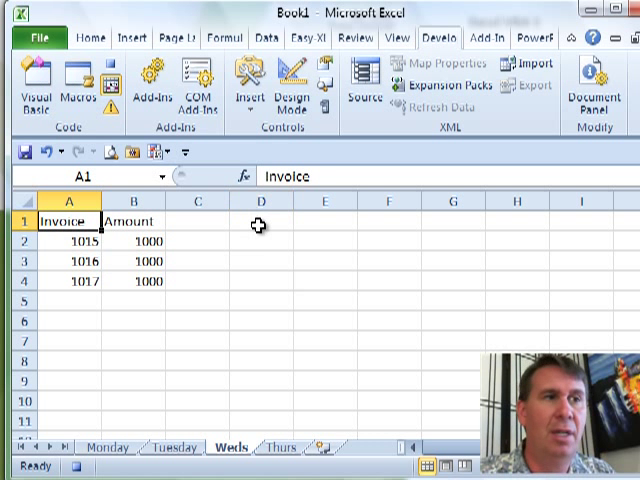
- Enter 'Total' in A5 and the anchored formula =SUM(B$2:B4) in B5 while recording
left_click(64, 300)
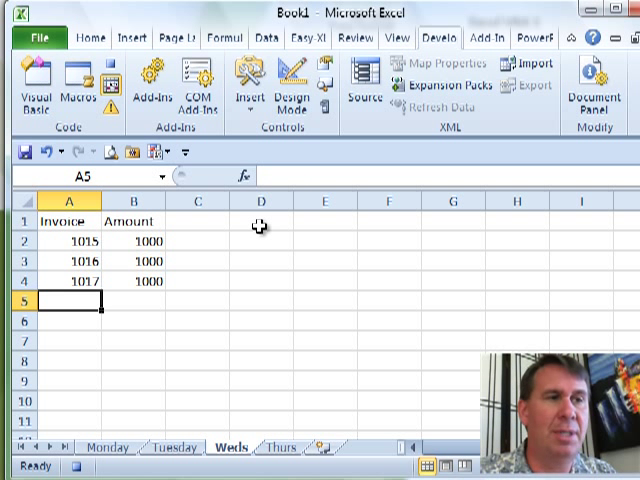
type("Total")
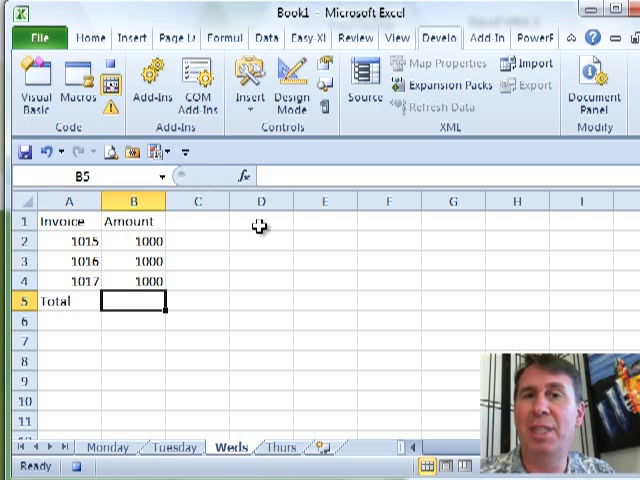
type("=")
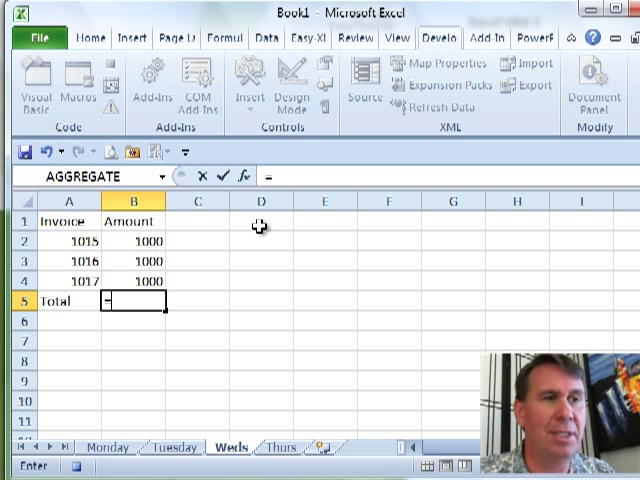
type("=SUM(B")
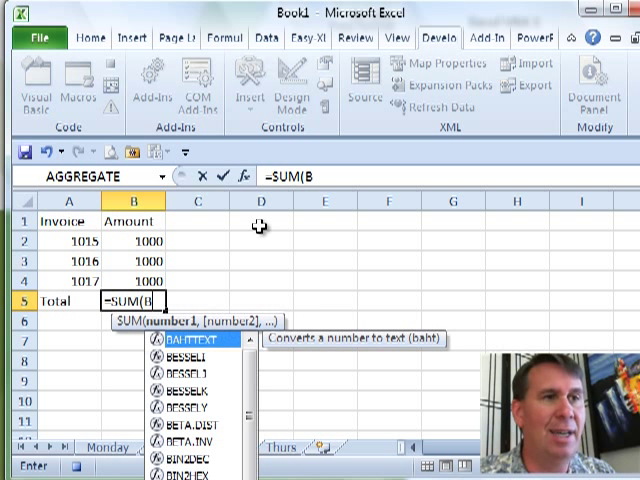
type("$2:B")
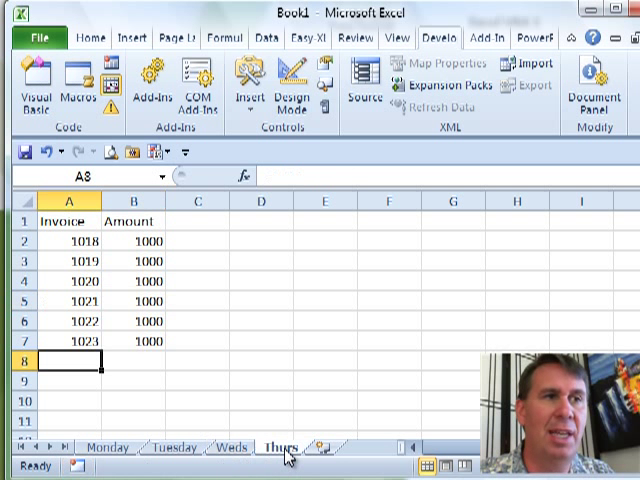
mouse_move(72, 220)
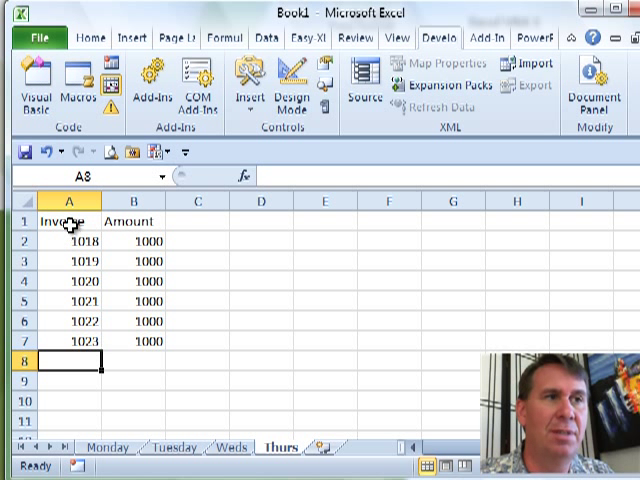
- Run AddTotalsTake2 on Thurs, giving a row-8 Total of =SUM(B$2:B7) = 8000, and check B8
left_click(64, 220)
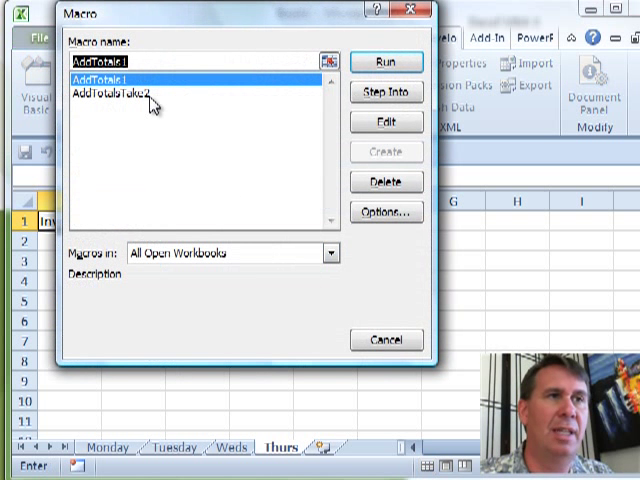
left_click(384, 60)
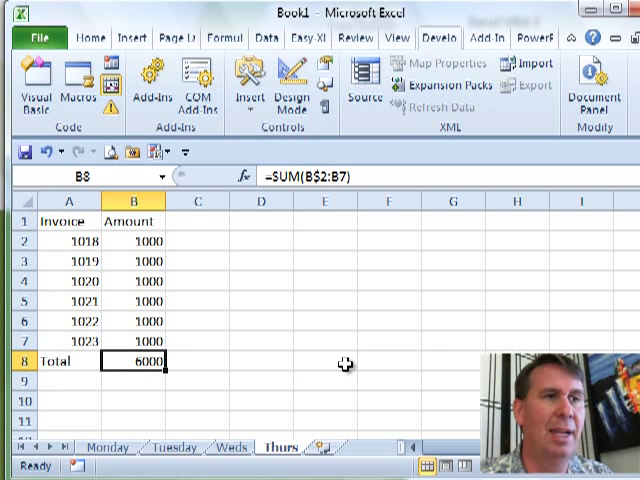
double_click(116, 360)
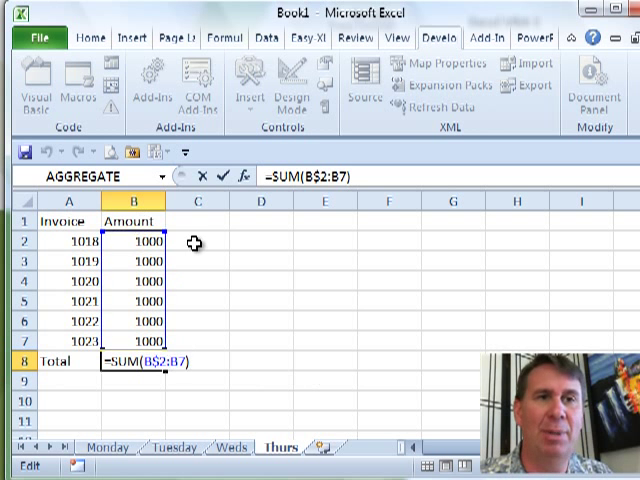
mouse_move(260, 282)
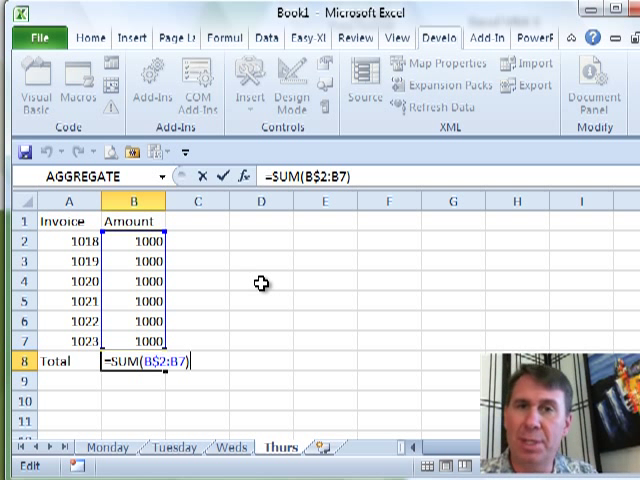